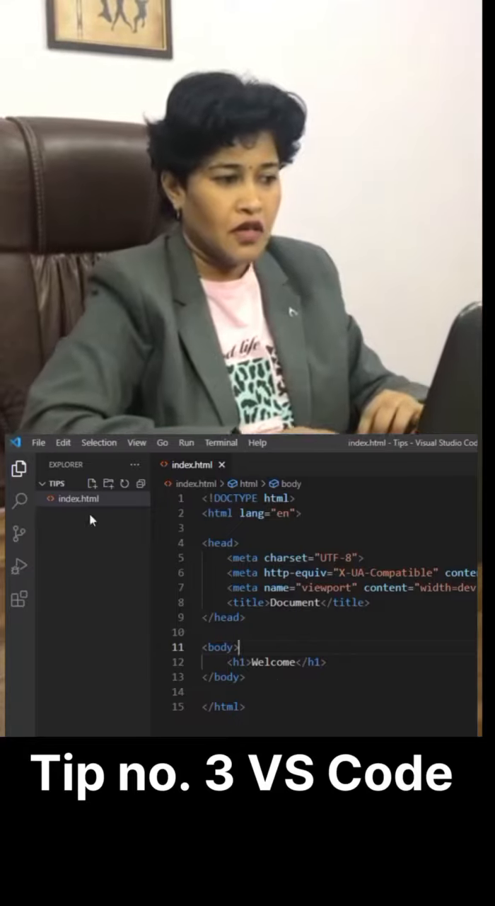
{"action": "mouse_move", "coordinate": [78, 499]}
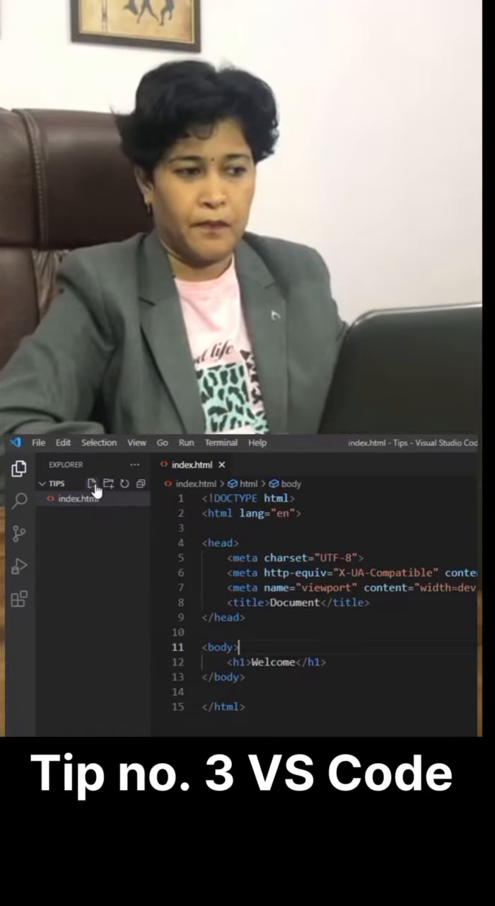
- Create test.html in the Tips project and give it a basic HTML boilerplate
{"action": "left_click", "coordinate": [90, 484]}
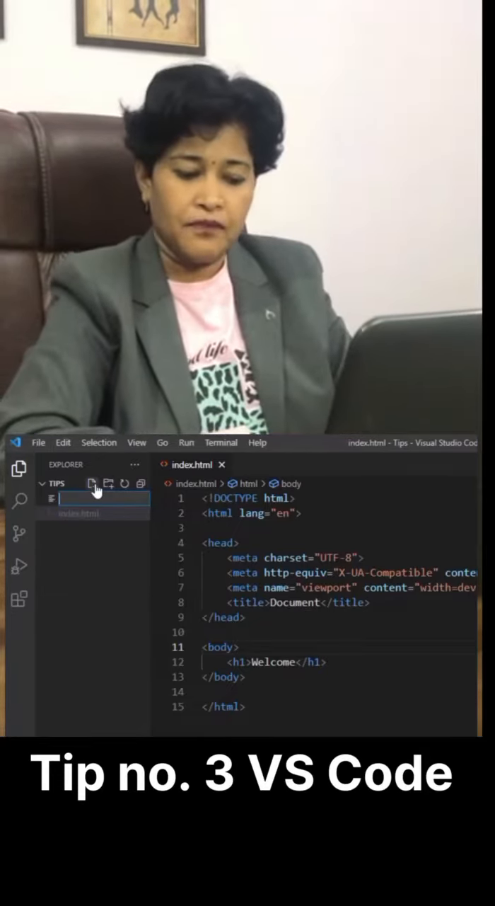
{"action": "type", "text": "test.html"}
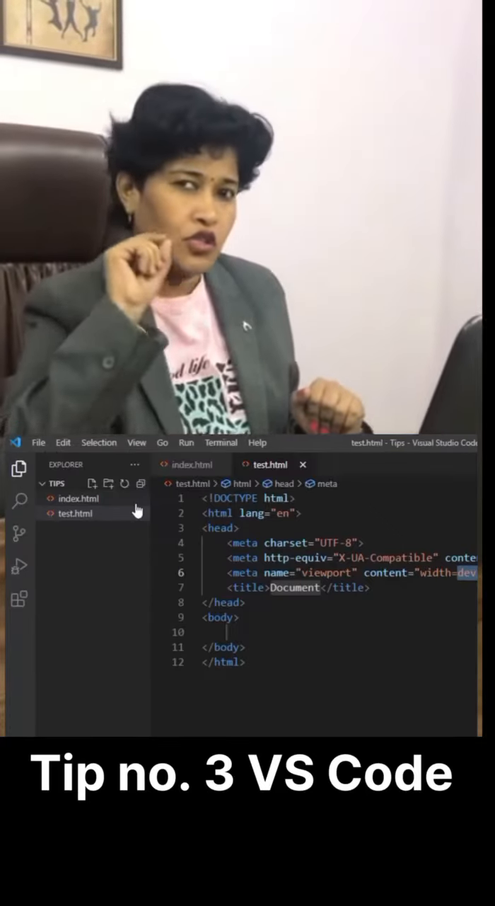
{"action": "left_click", "coordinate": [136, 442]}
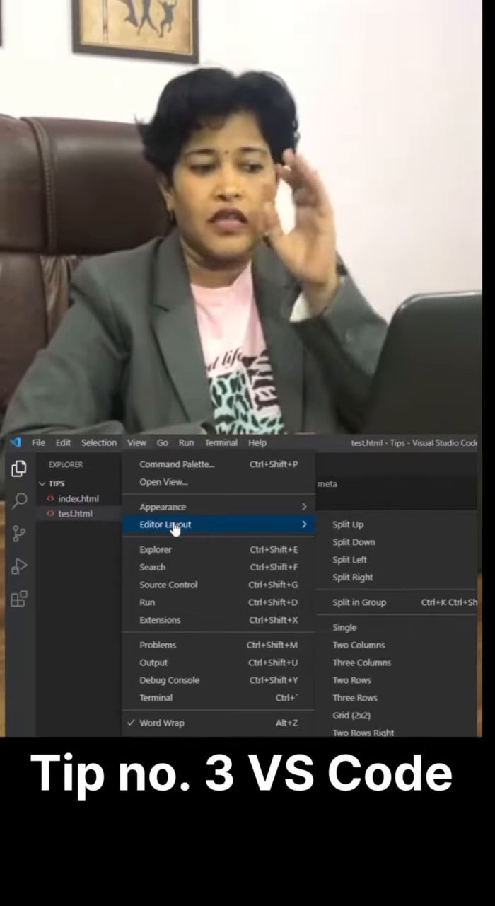
{"action": "mouse_move", "coordinate": [347, 541]}
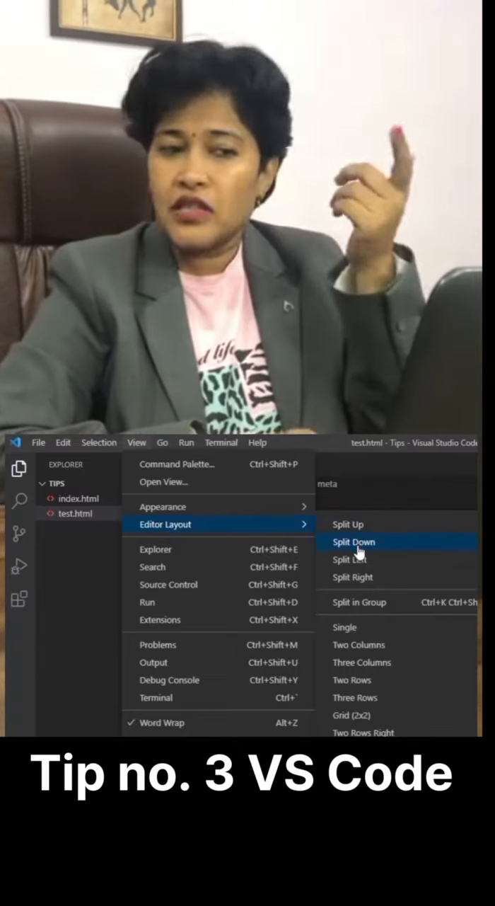
{"action": "mouse_move", "coordinate": [361, 577]}
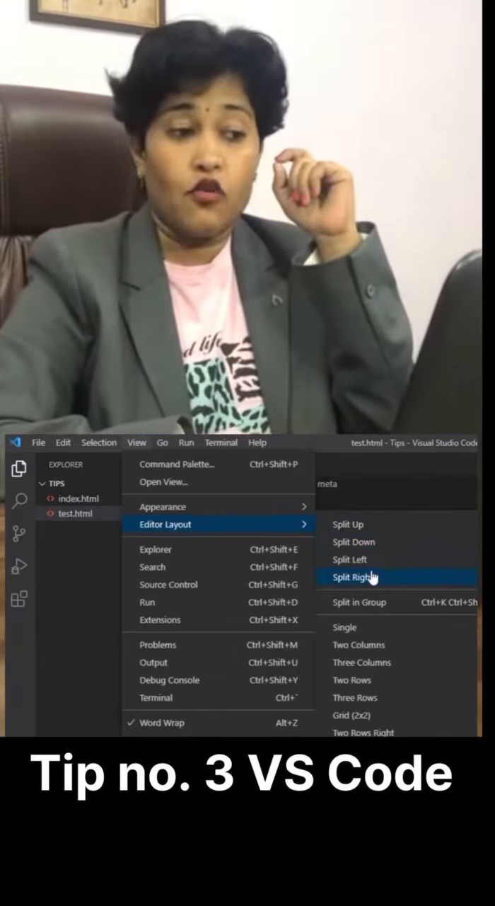